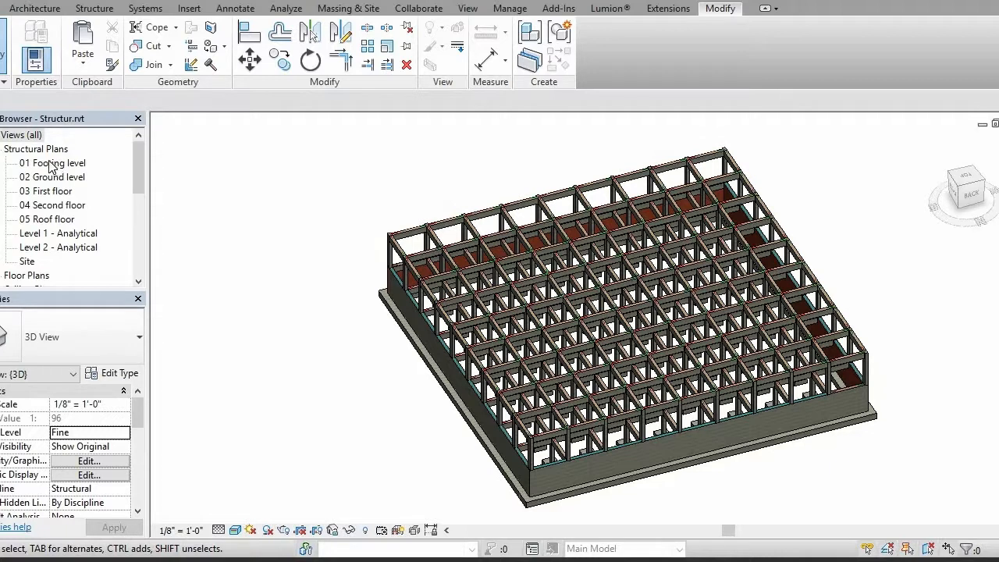
# Switch the ribbon to the Structure tab while the 3D frame model stays in view
pyautogui.click(94, 7)
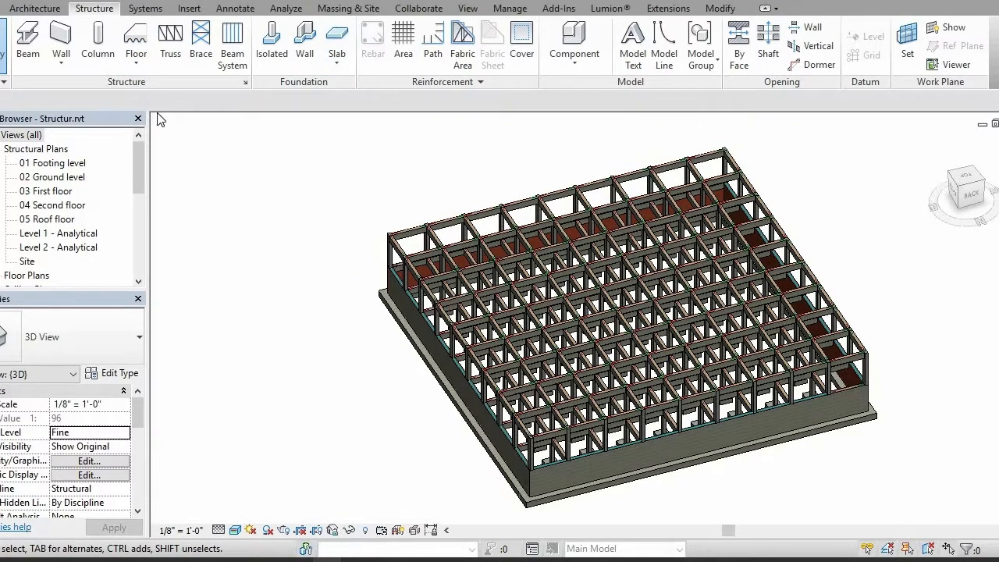
pyautogui.moveTo(82, 229)
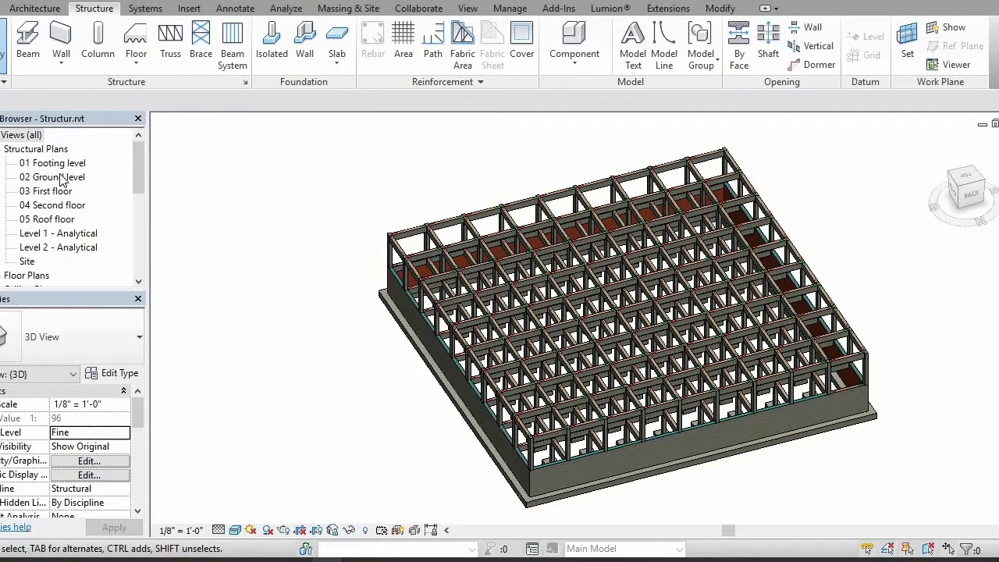
# Open the '03 First floor' structural plan from the Project Browser
pyautogui.doubleClick(51, 190)
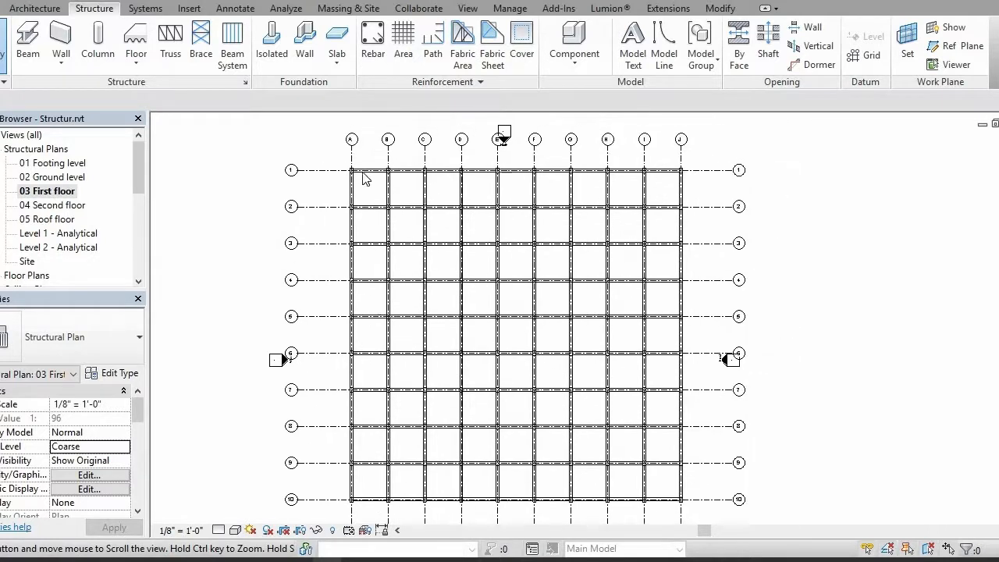
pyautogui.click(515, 206)
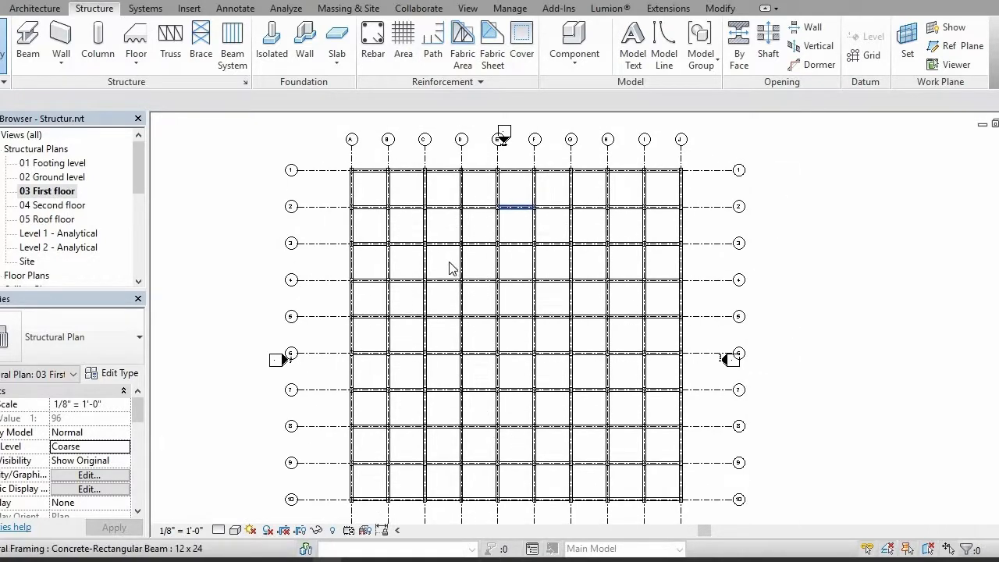
pyautogui.moveTo(136, 43)
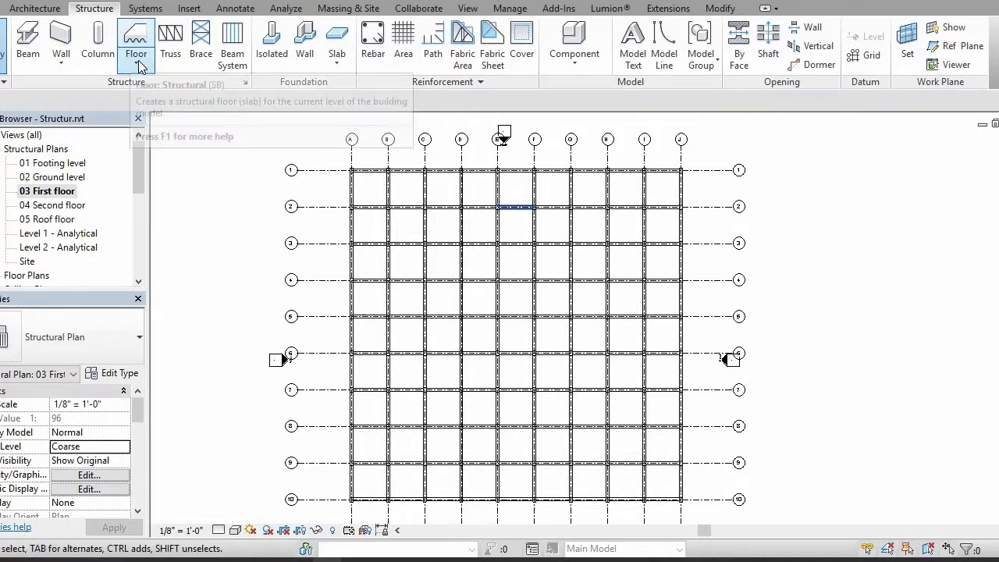
# Sketch a 6" Concrete structural floor outline around the beam grid near grids J and 10, then finish it
pyautogui.click(135, 37)
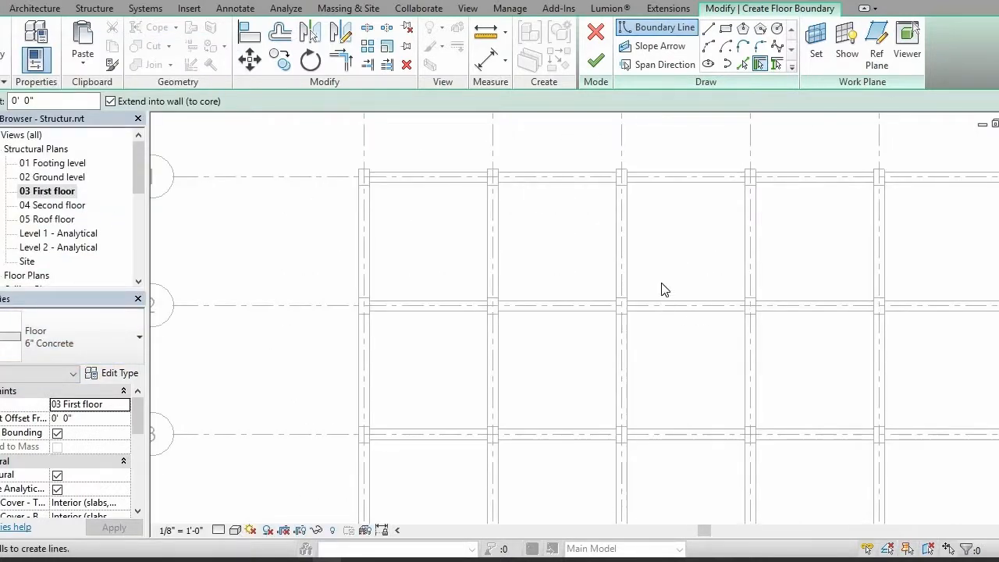
pyautogui.moveTo(102, 299)
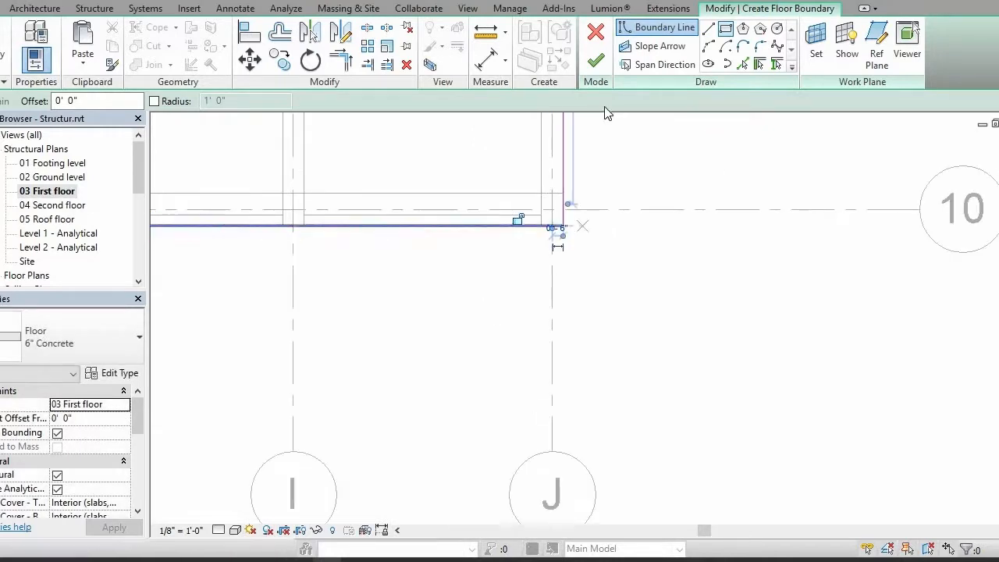
pyautogui.click(595, 60)
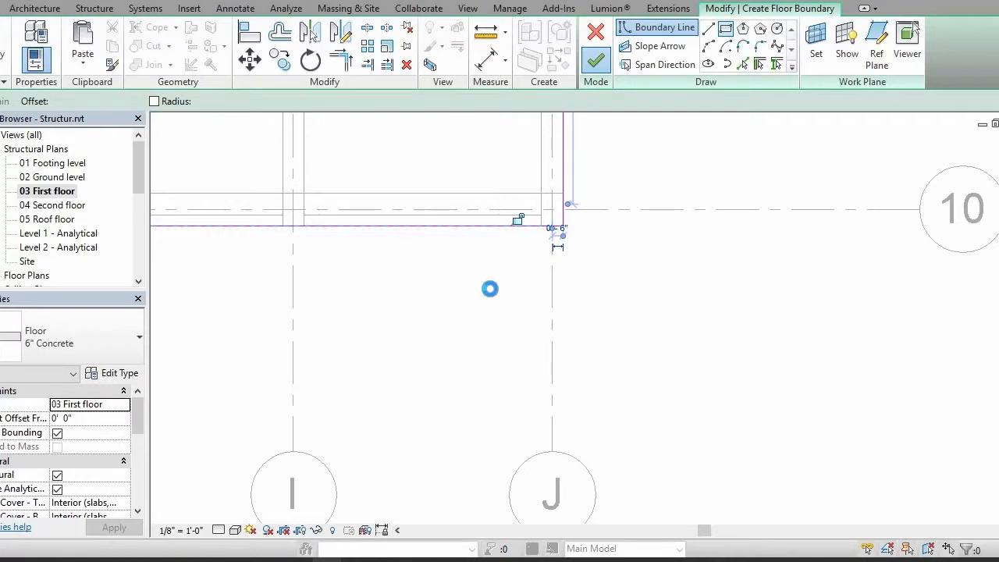
pyautogui.click(596, 61)
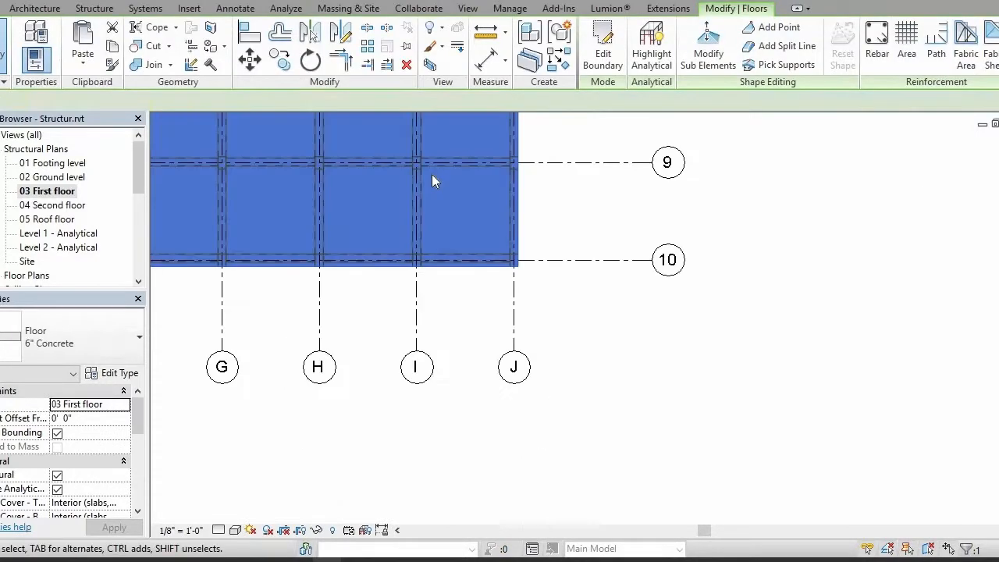